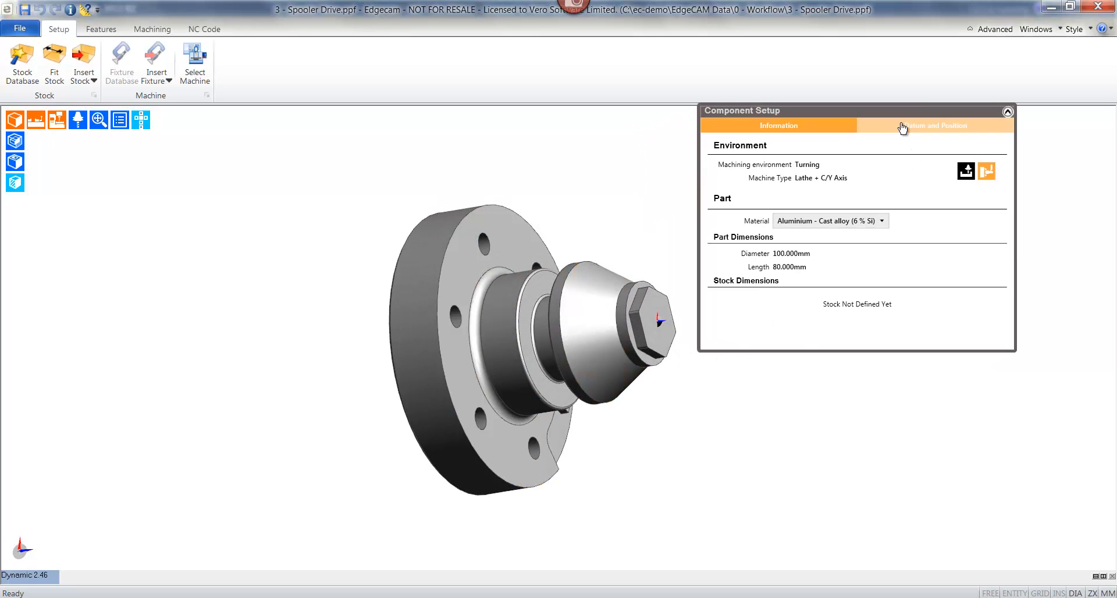
Step: Review the part information, then fit 85 mm long cylindrical stock with a 2 mm front offset
left_click(936, 125)
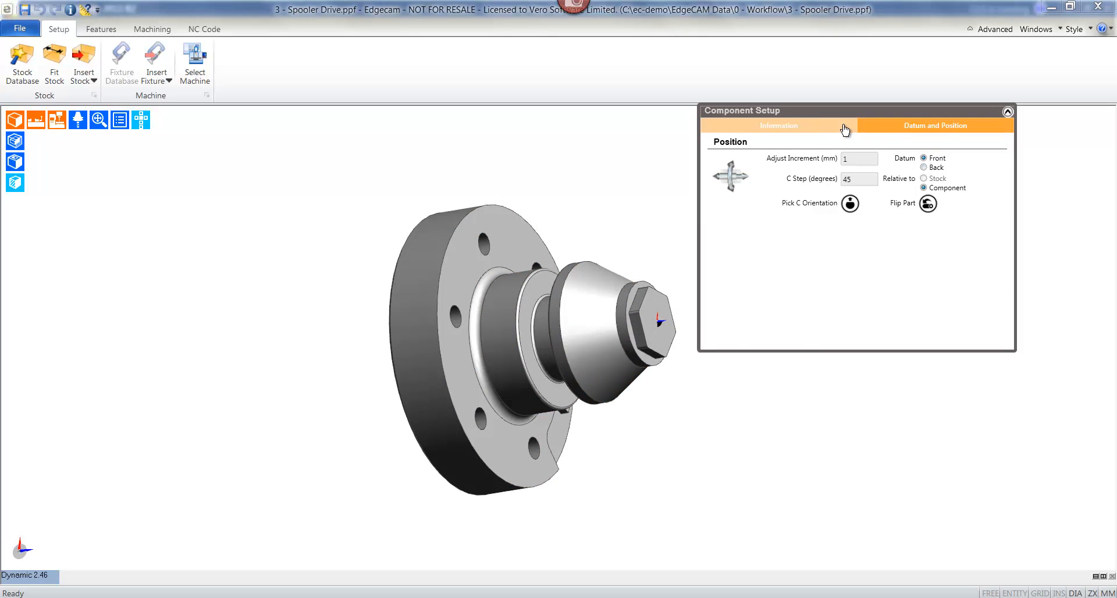
left_click(778, 125)
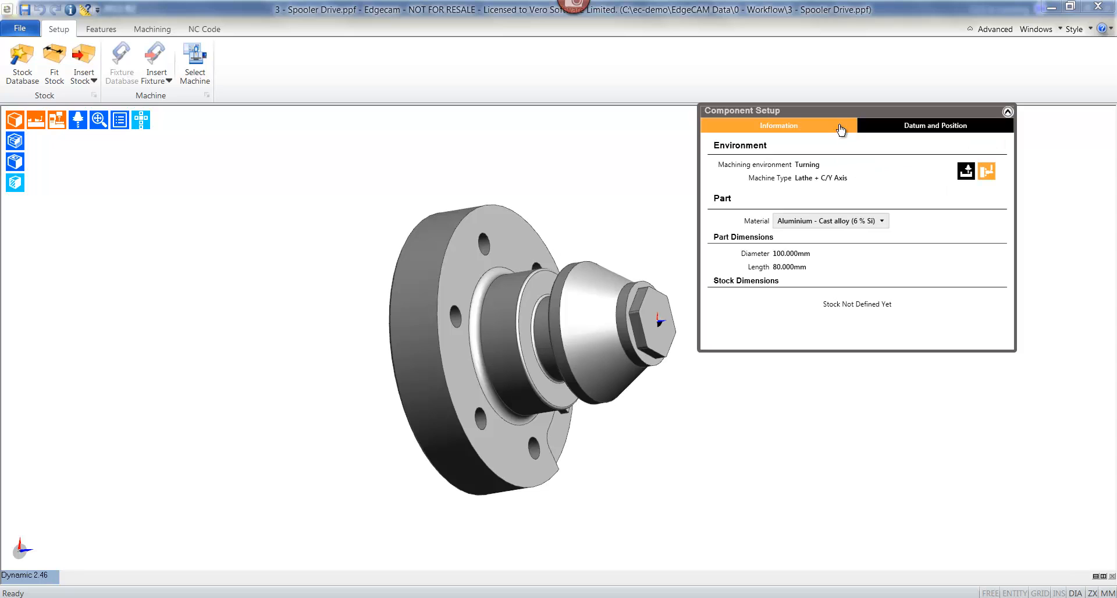
mouse_move(117, 168)
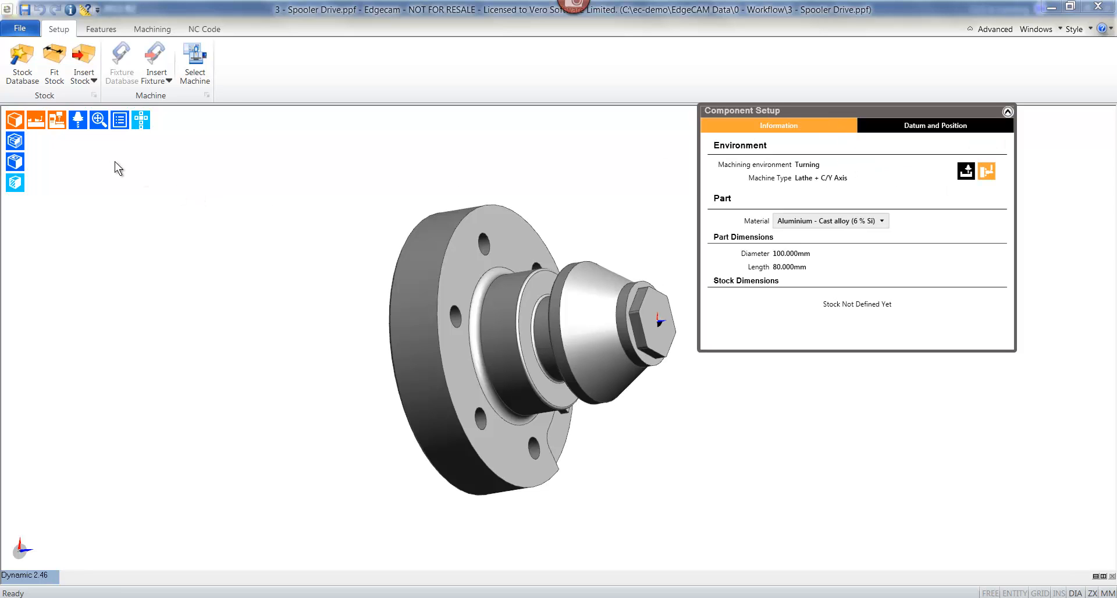
mouse_move(22, 61)
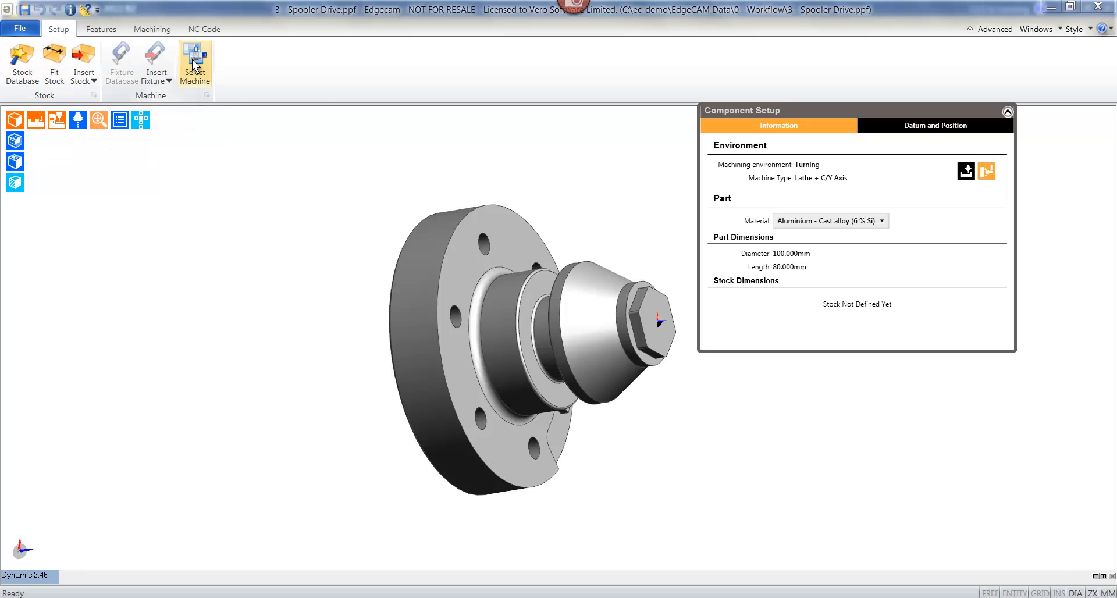
mouse_move(101, 29)
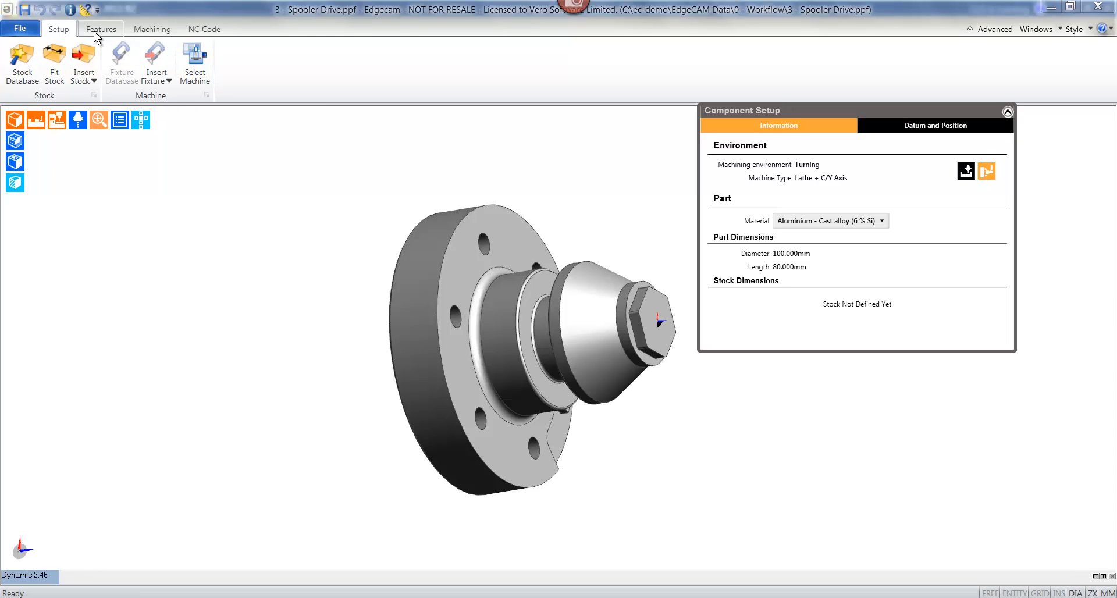
mouse_move(54, 64)
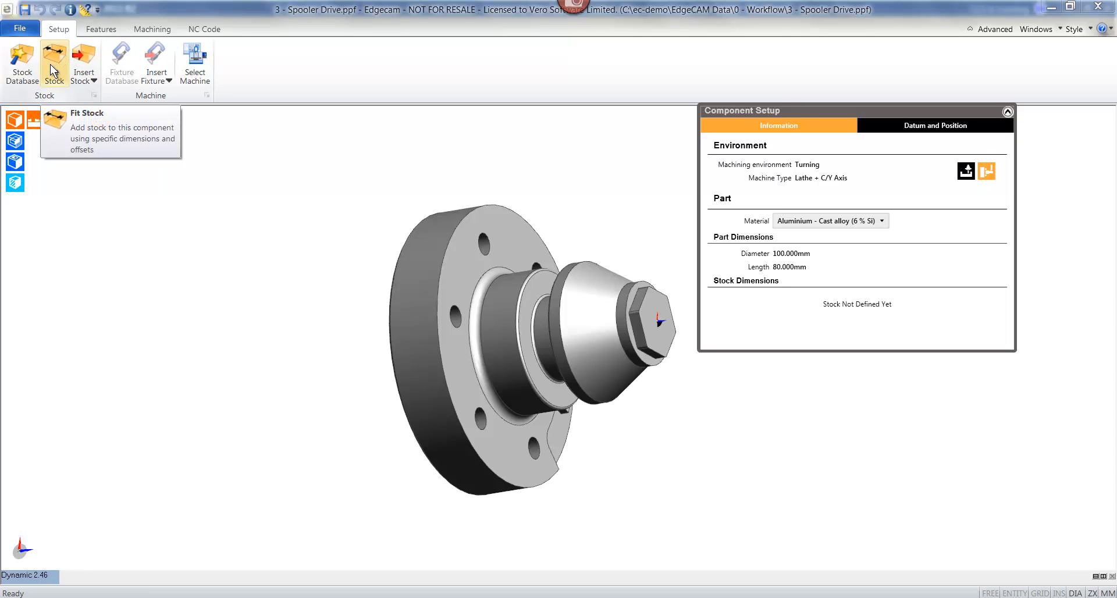
left_click(54, 63)
type("2")
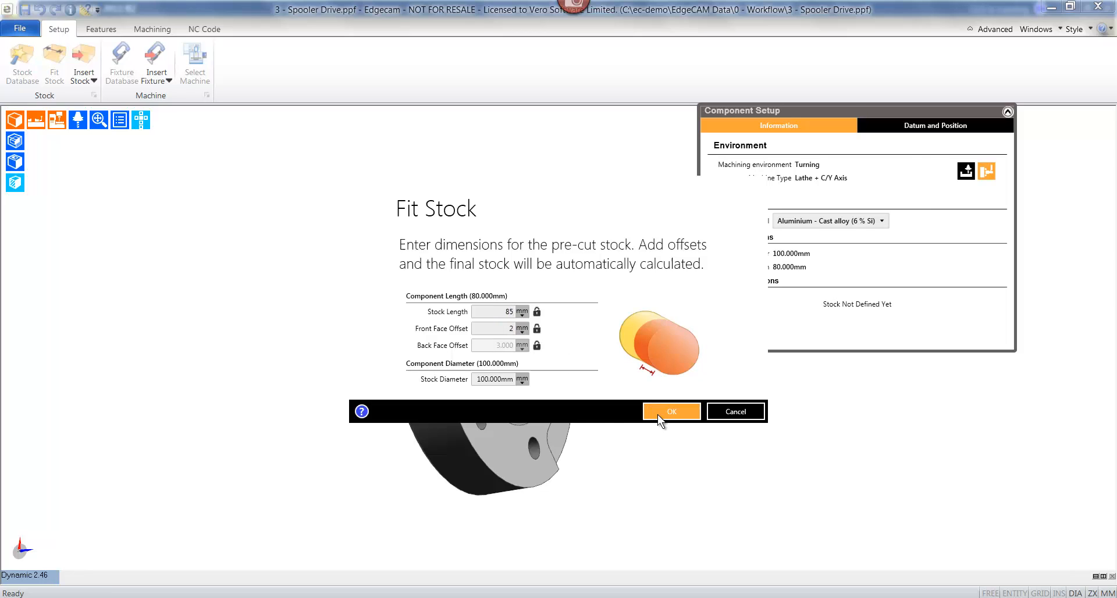
left_click(671, 412)
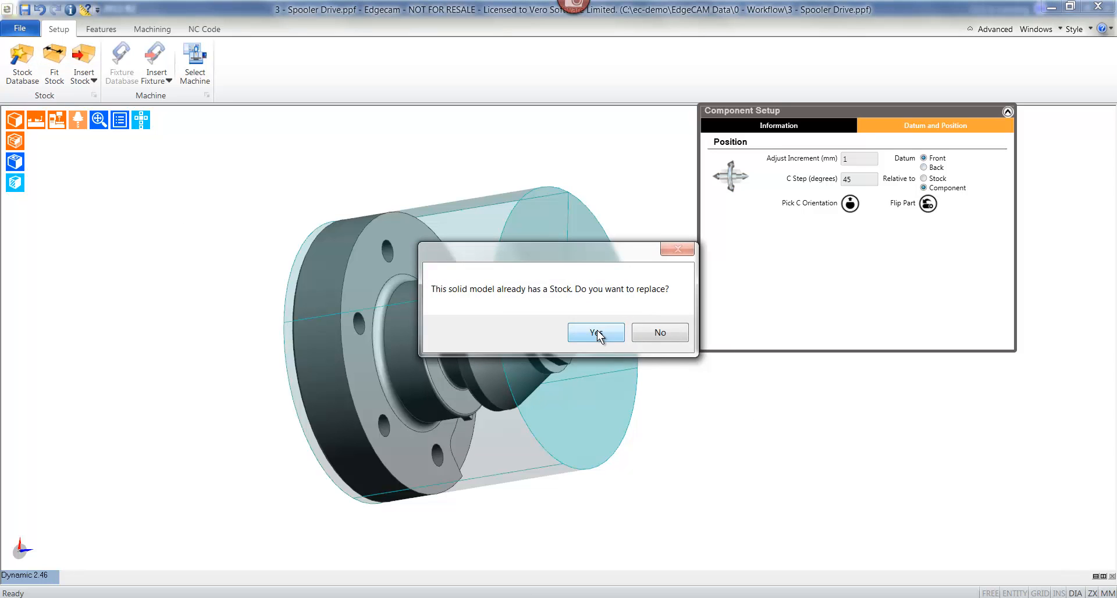
Step: Replace the cylindrical stock with the Spooler Forging solid from the stock database
left_click(595, 333)
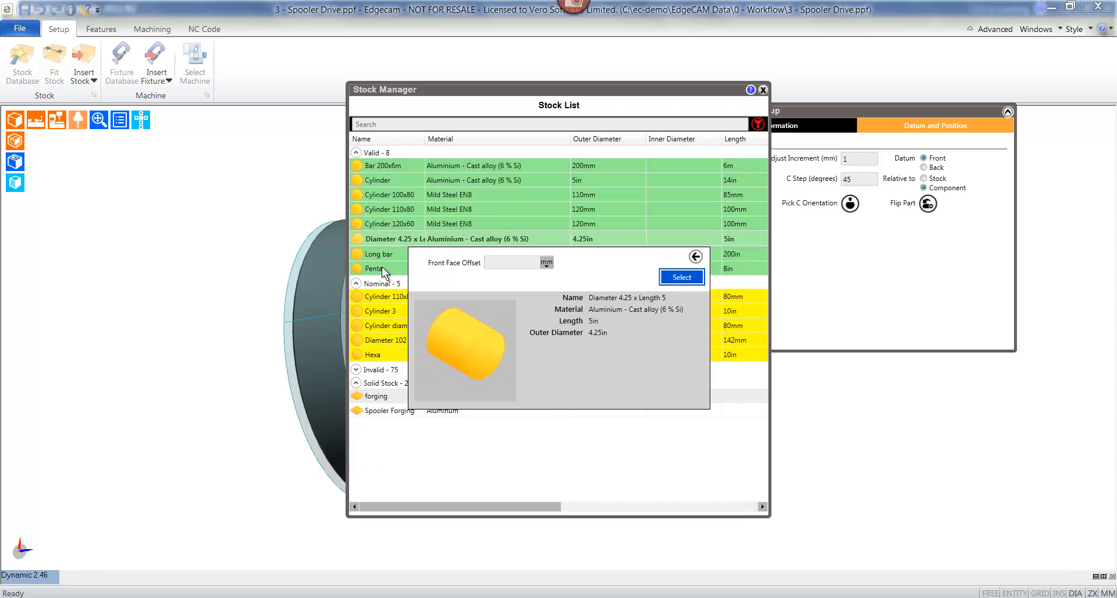
left_click(381, 311)
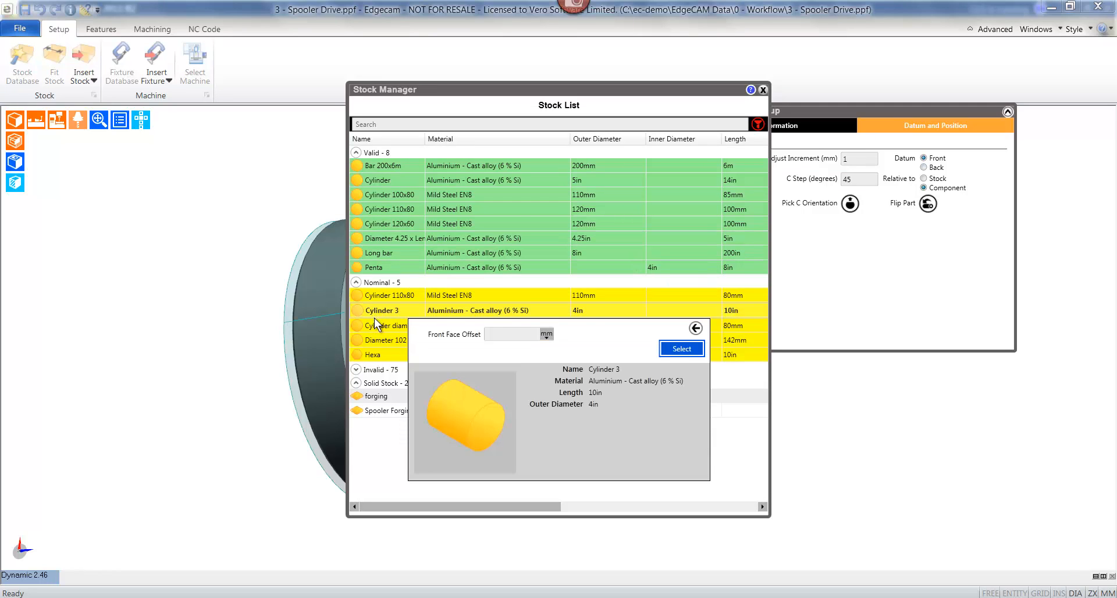
left_click(394, 325)
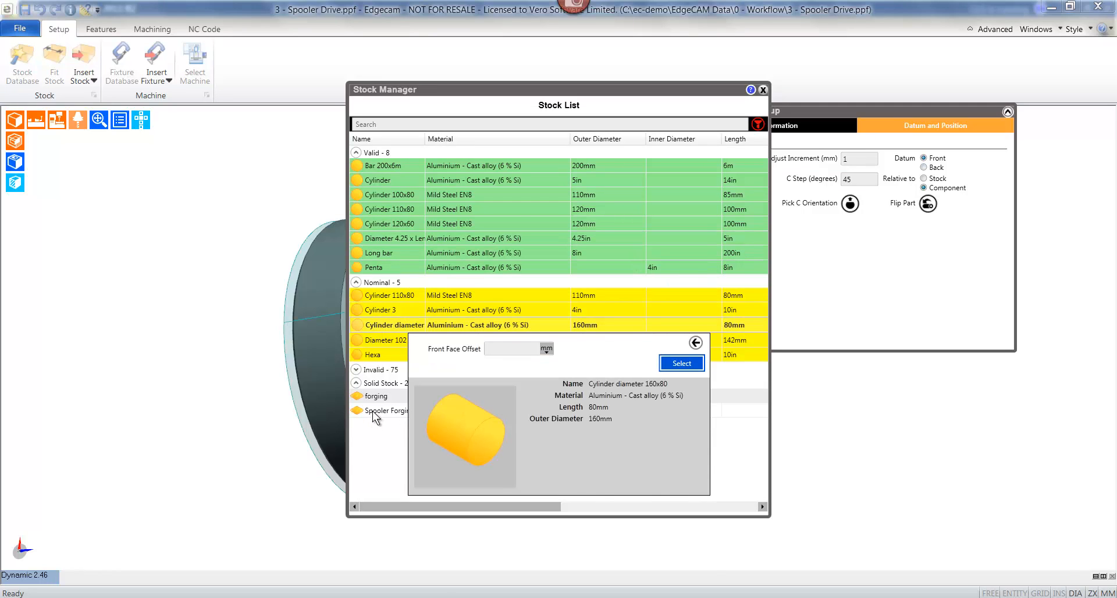
left_click(679, 363)
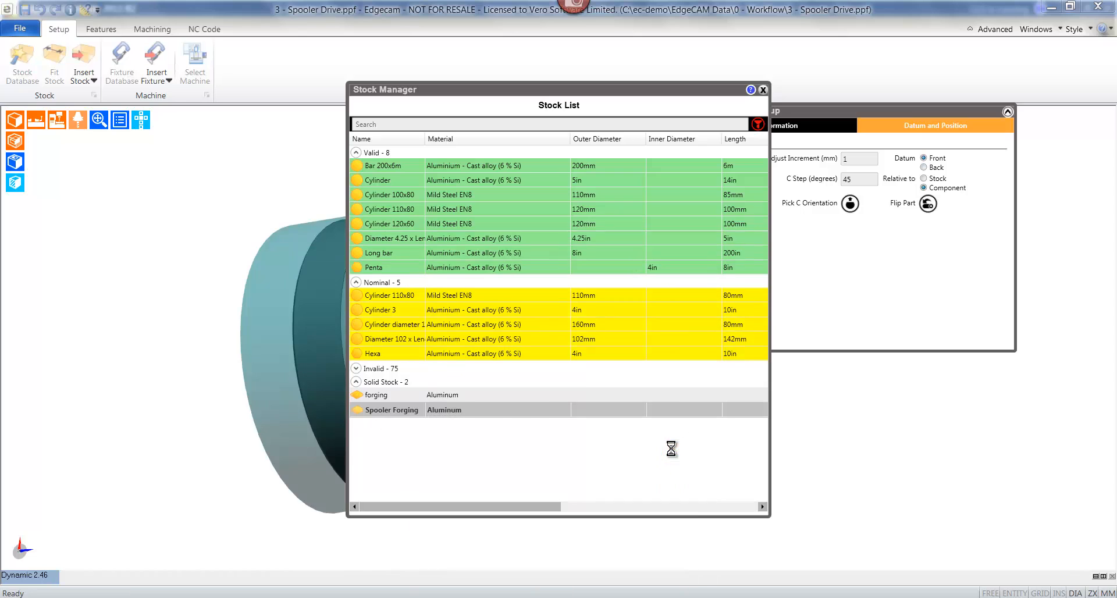
left_click(762, 89)
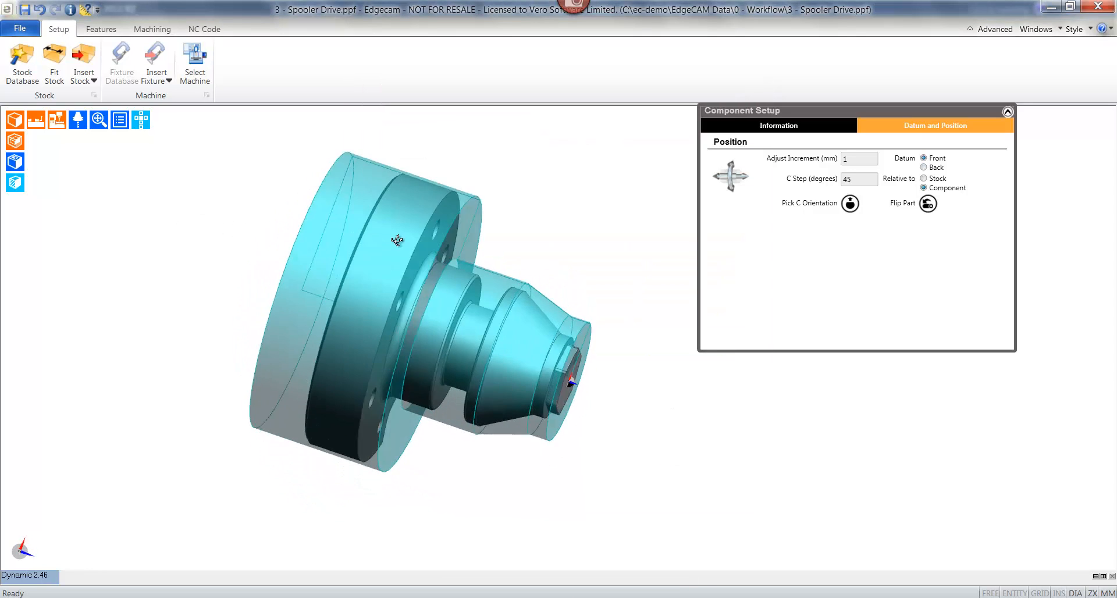
Step: Hide the component setup details and start a new turning sequence
left_click_drag(397, 241, 213, 194)
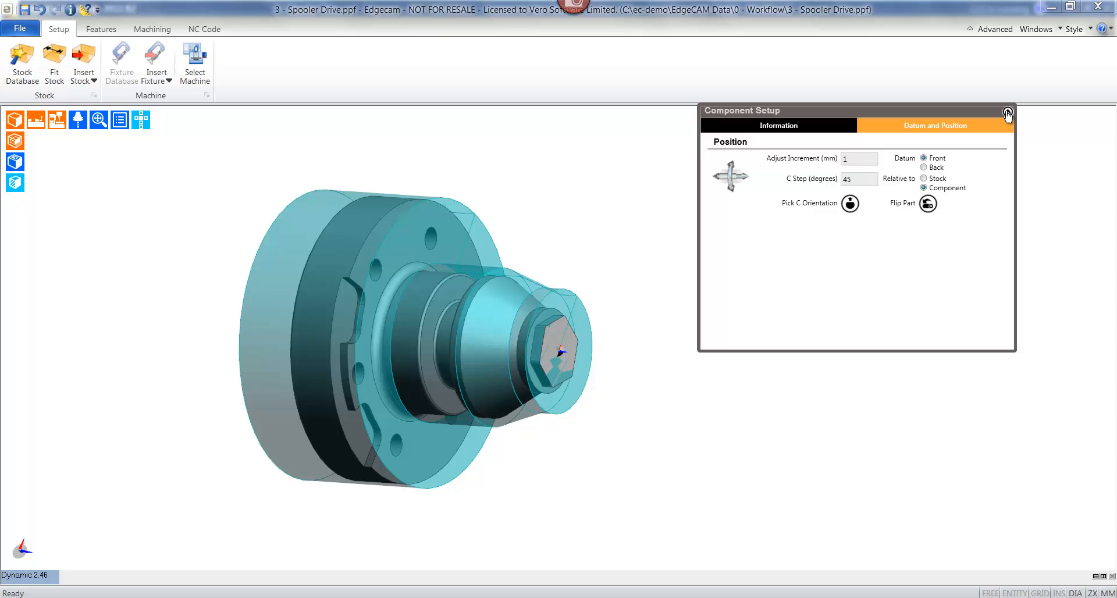
left_click(1007, 114)
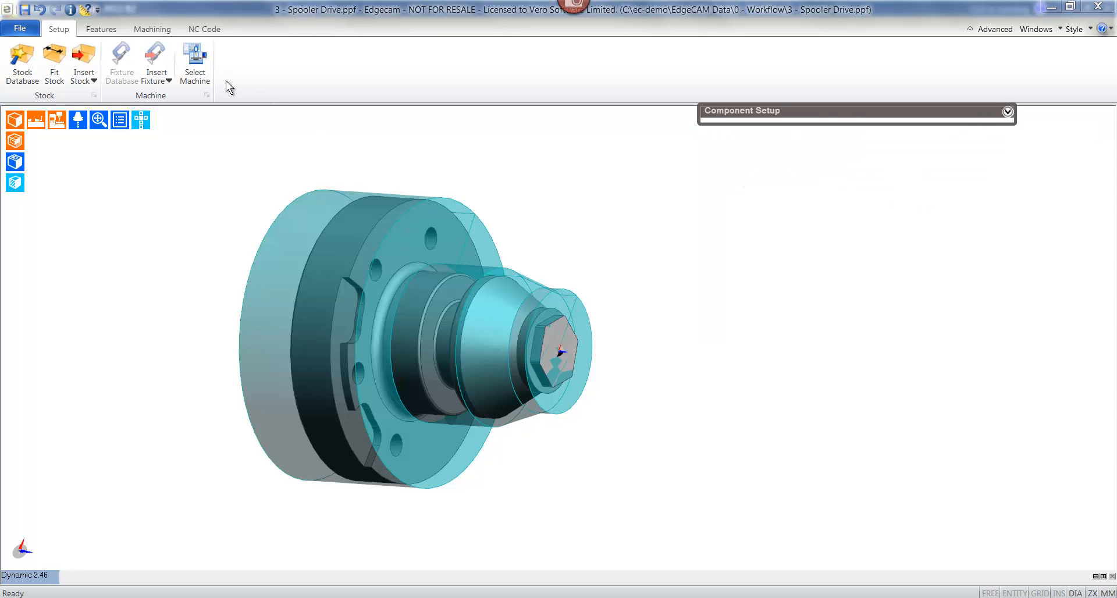
left_click(193, 64)
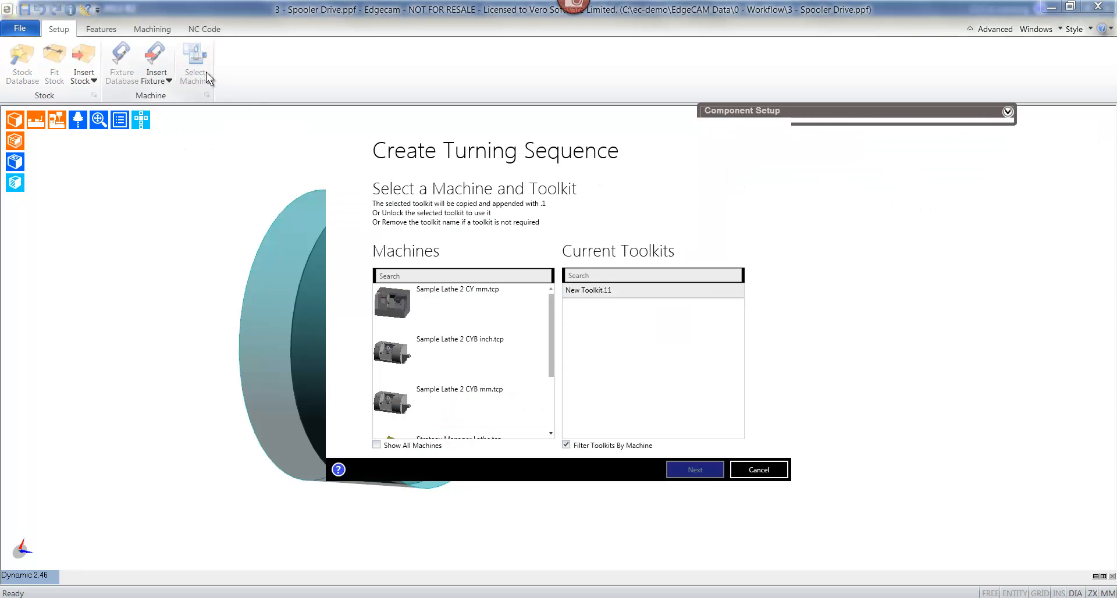
Step: Create the sequence on Sample Lathe 2 CY mm with toolkit 3 - Workflow Spooler and Auto component
left_click(461, 290)
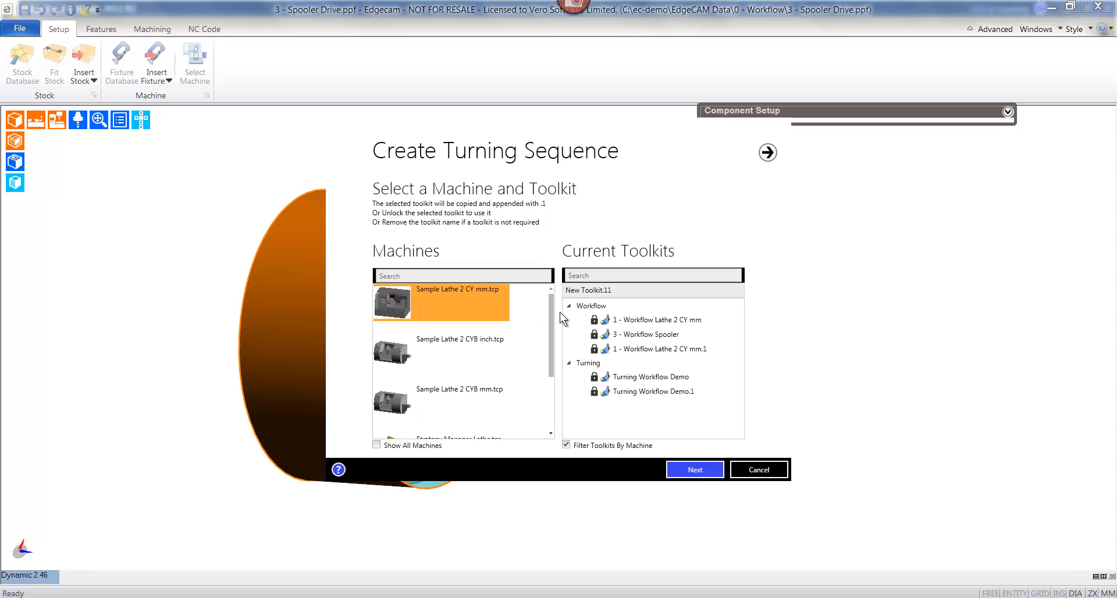
left_click(643, 334)
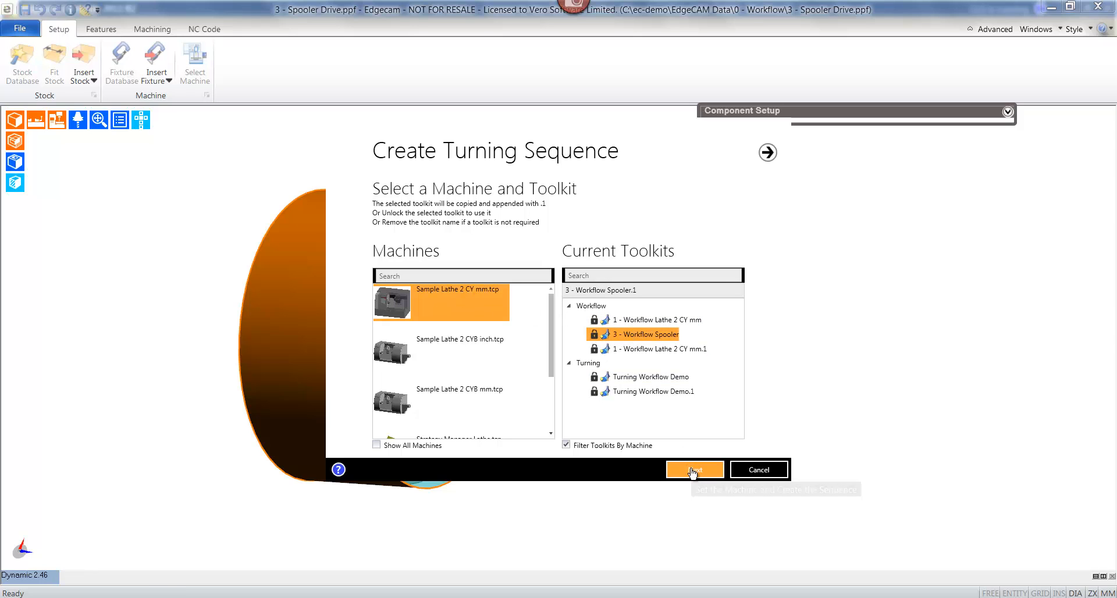
left_click(693, 469)
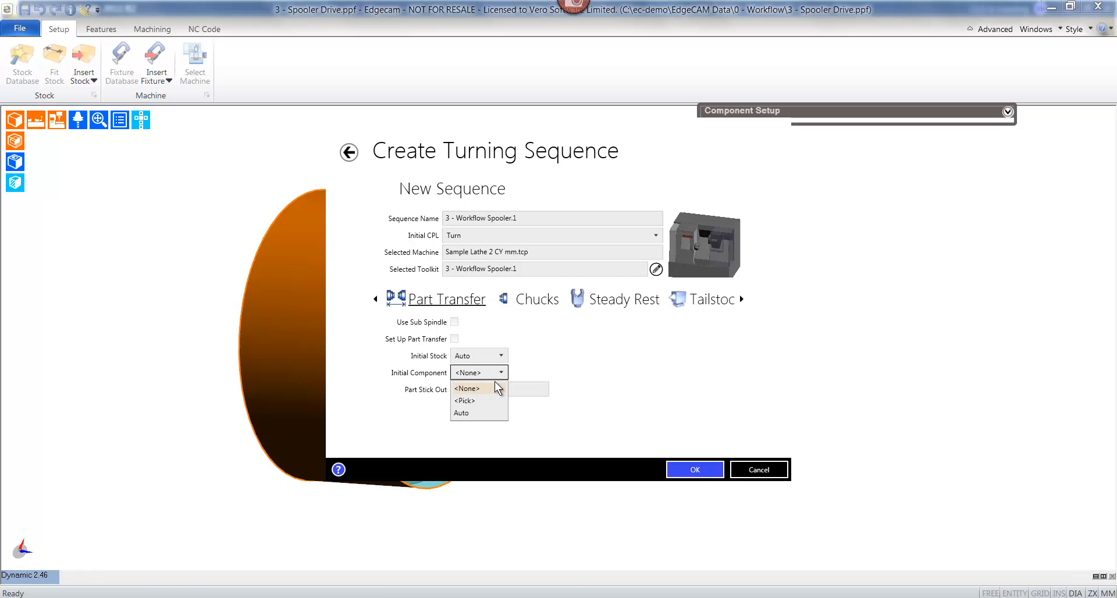
left_click(461, 413)
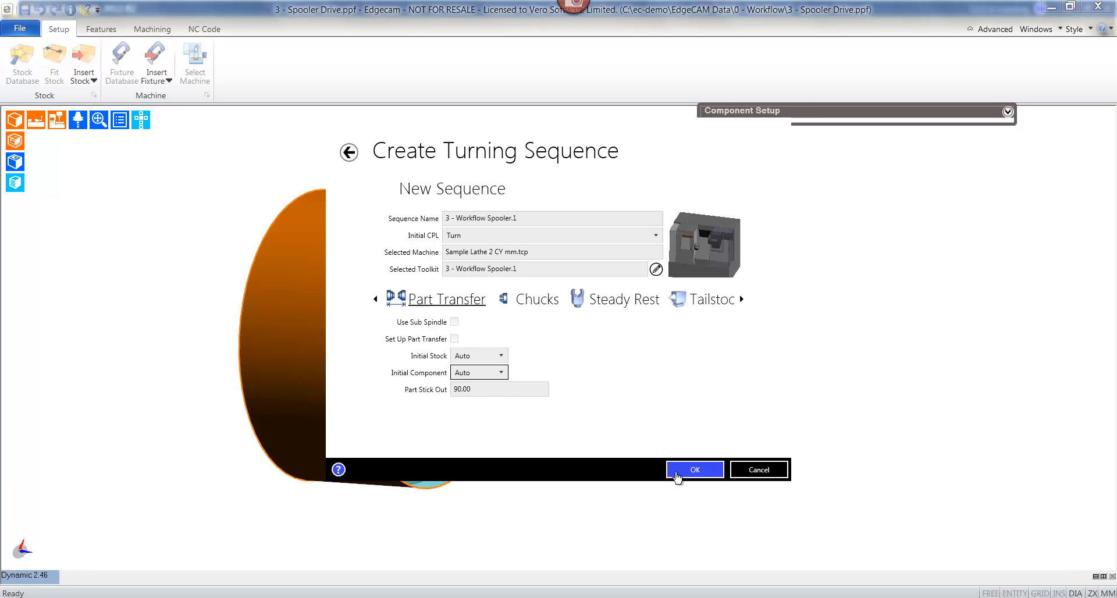
left_click(694, 469)
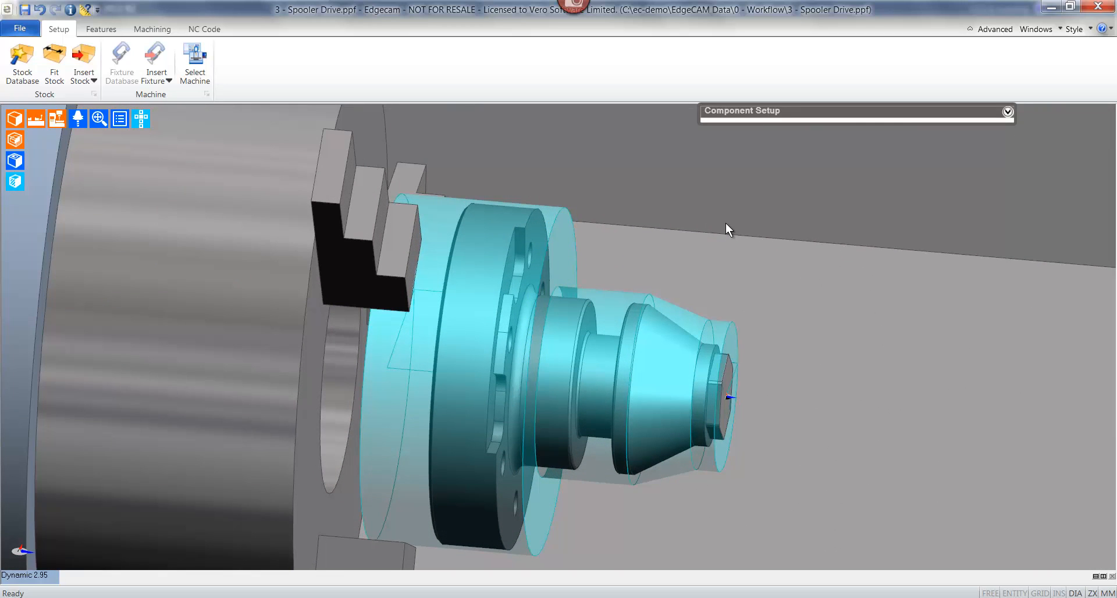
Step: Run Feature Finder with turn options and Full Envelope toggled to find turn, mill and hole features
left_click(102, 28)
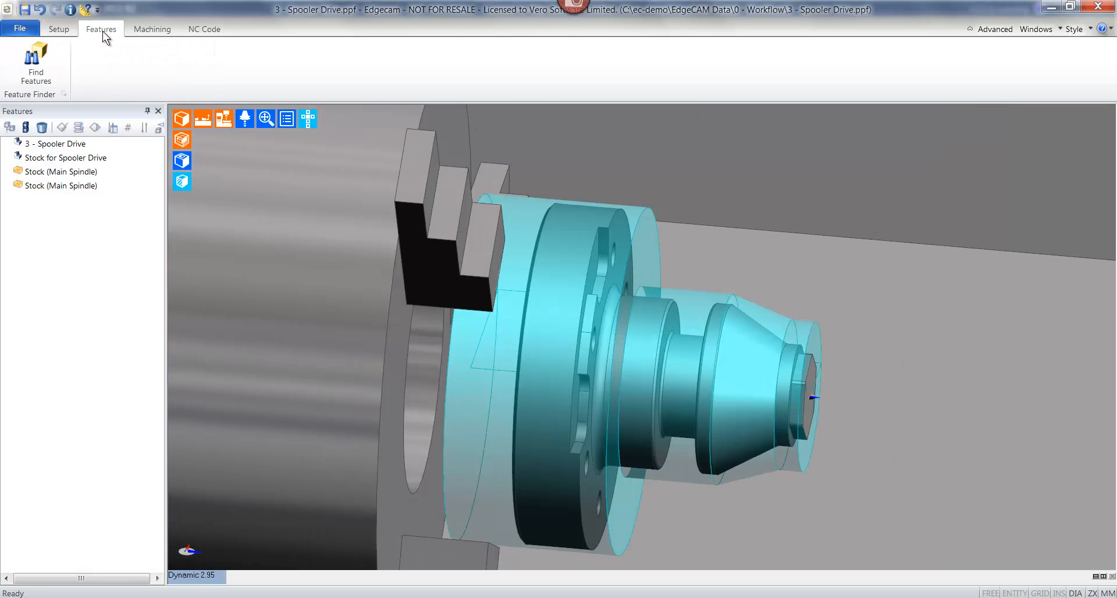
left_click(35, 57)
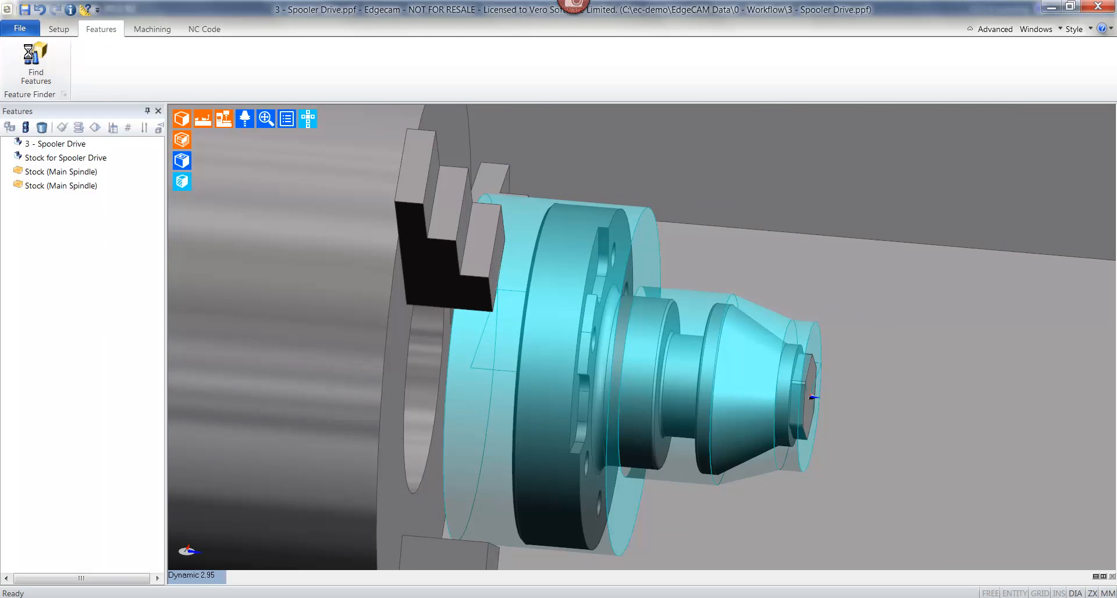
left_click(35, 66)
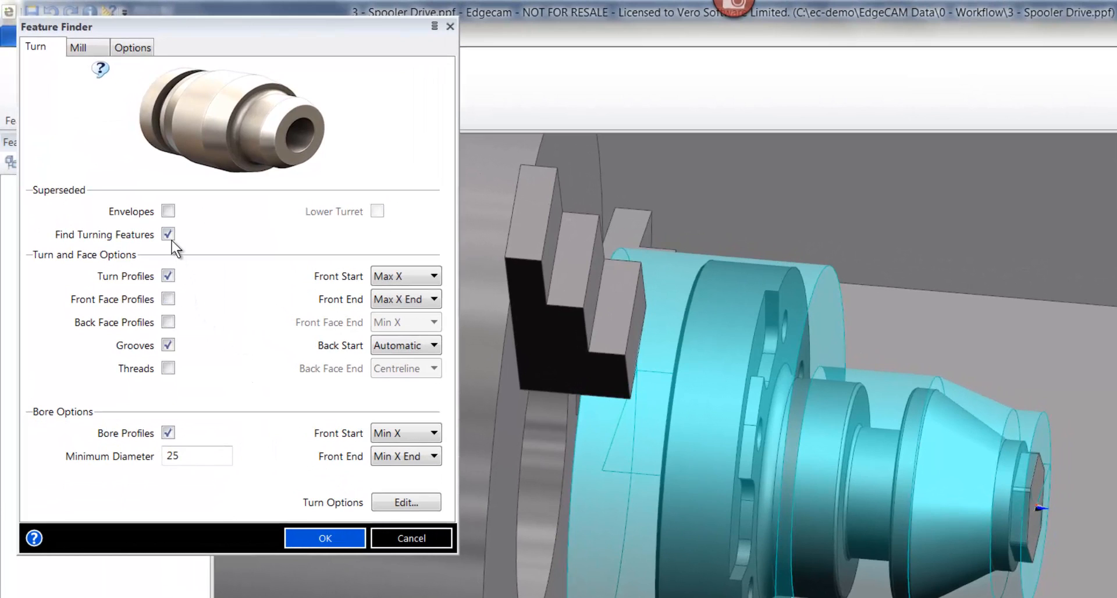
mouse_move(438, 448)
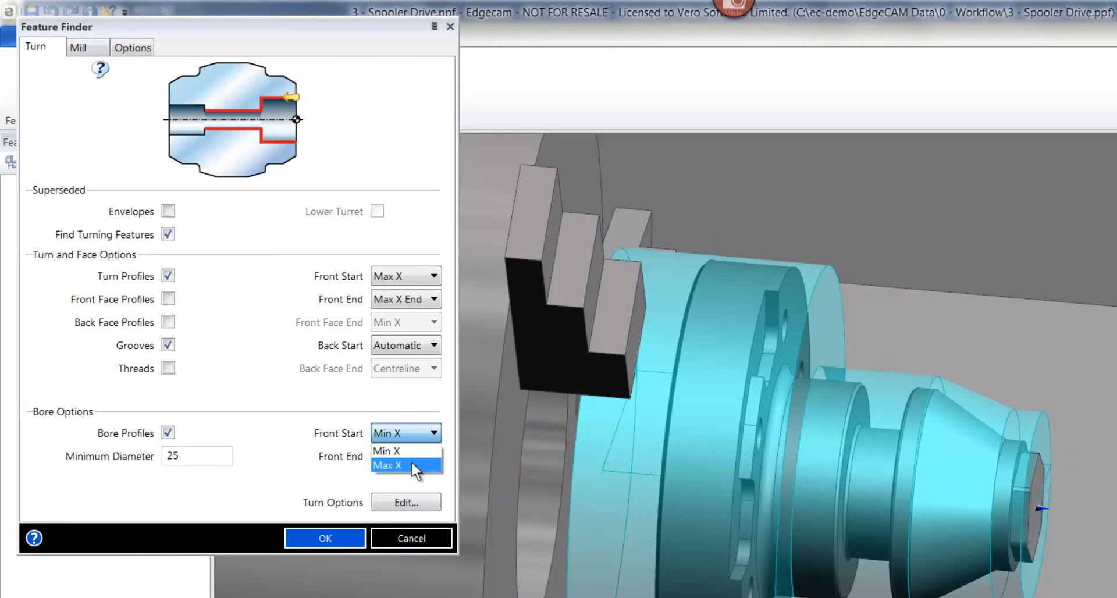
left_click(387, 450)
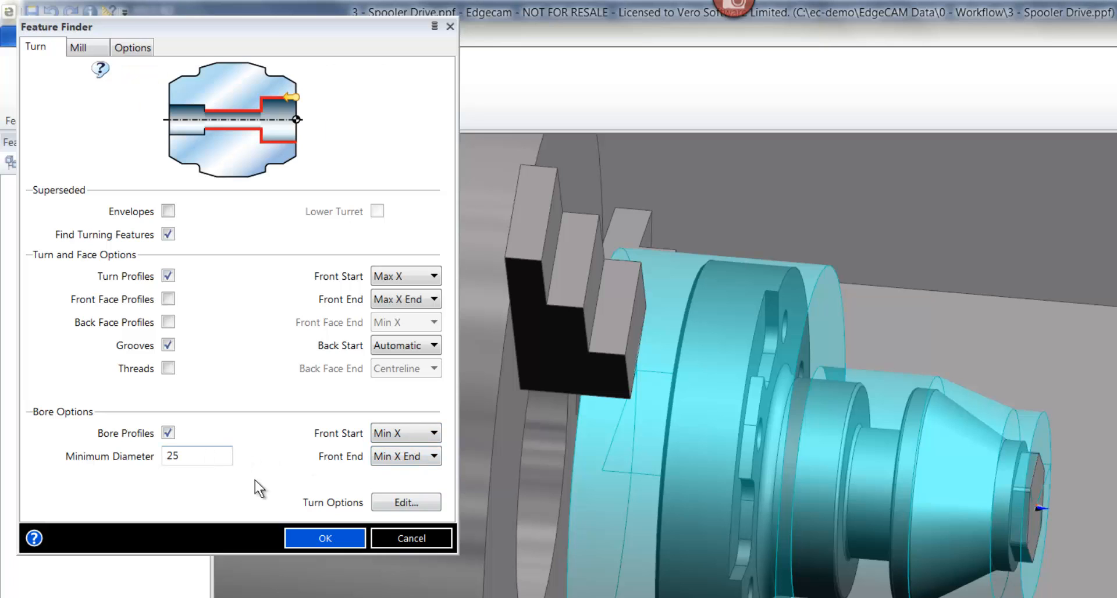
left_click(405, 502)
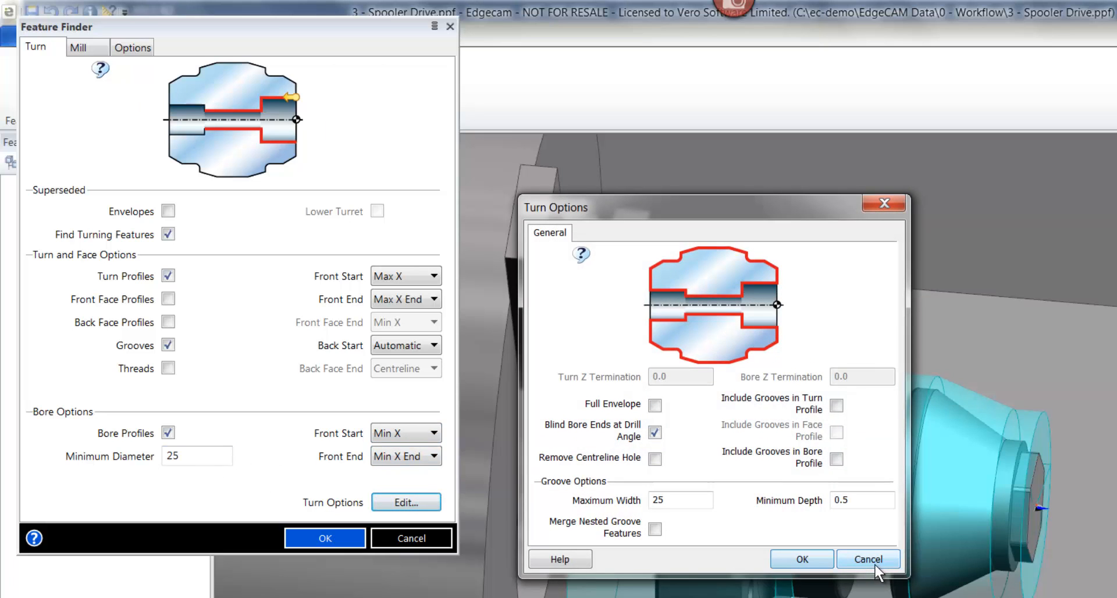
left_click(654, 404)
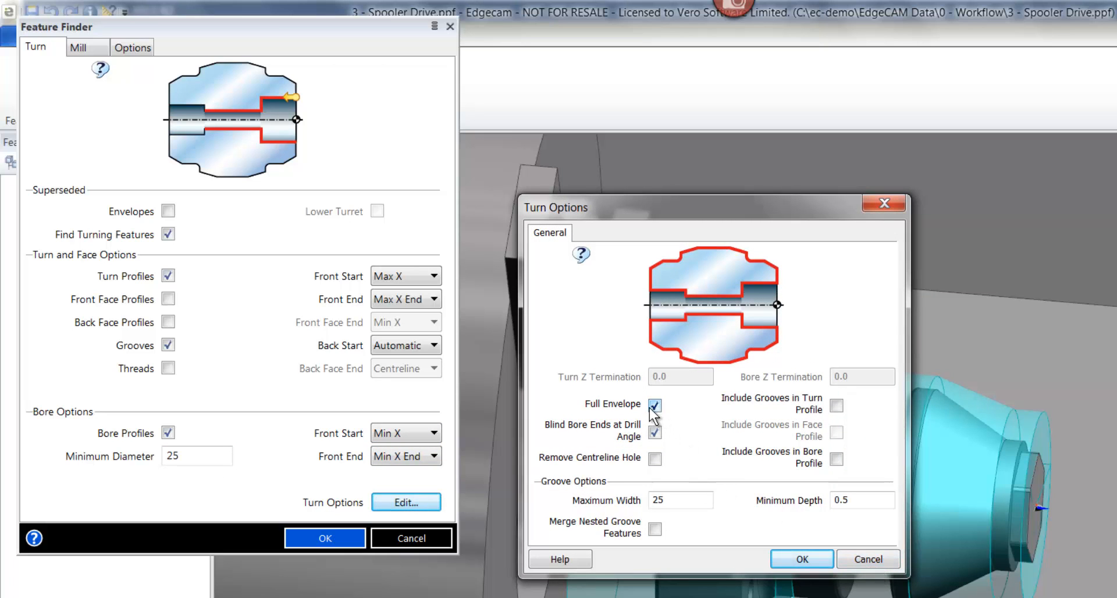
left_click(654, 405)
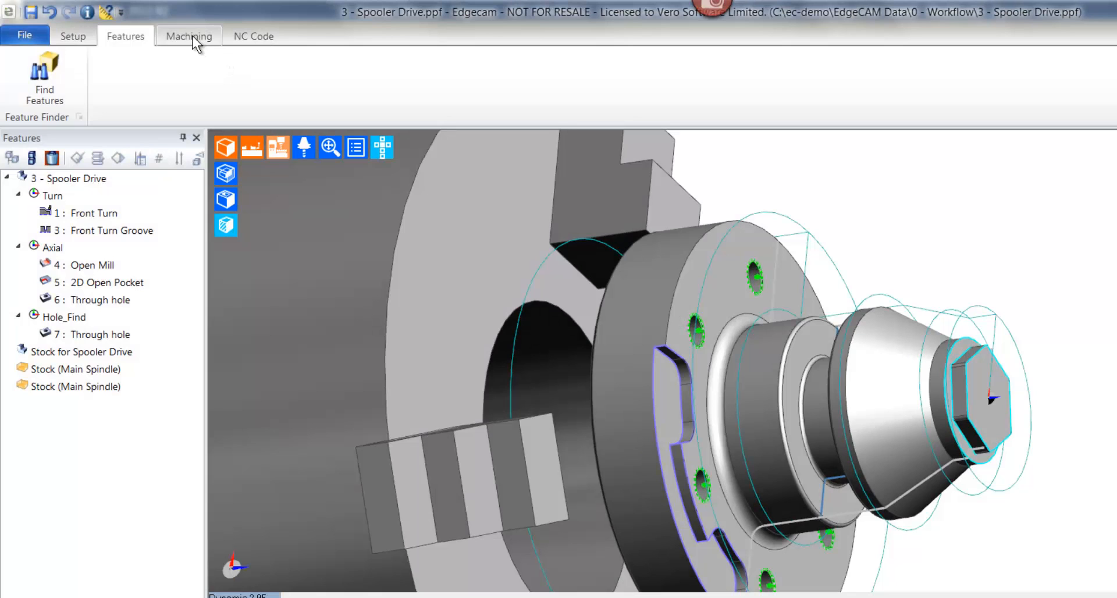
Step: Open the Planning Board and preview the profile milling strategy on the 2D Open Pocket
left_click(188, 35)
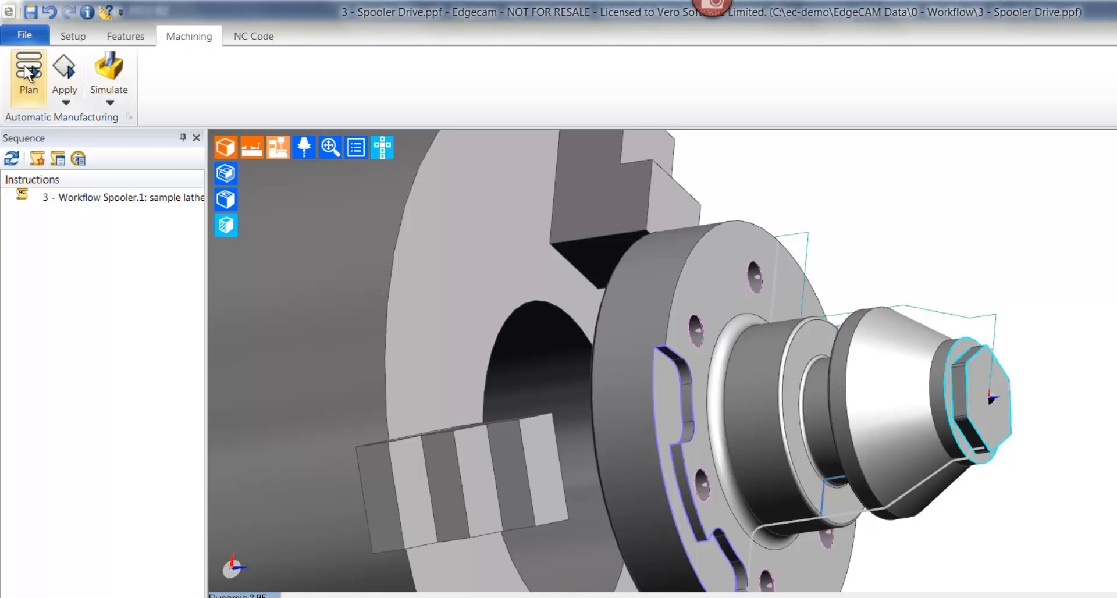
mouse_move(28, 71)
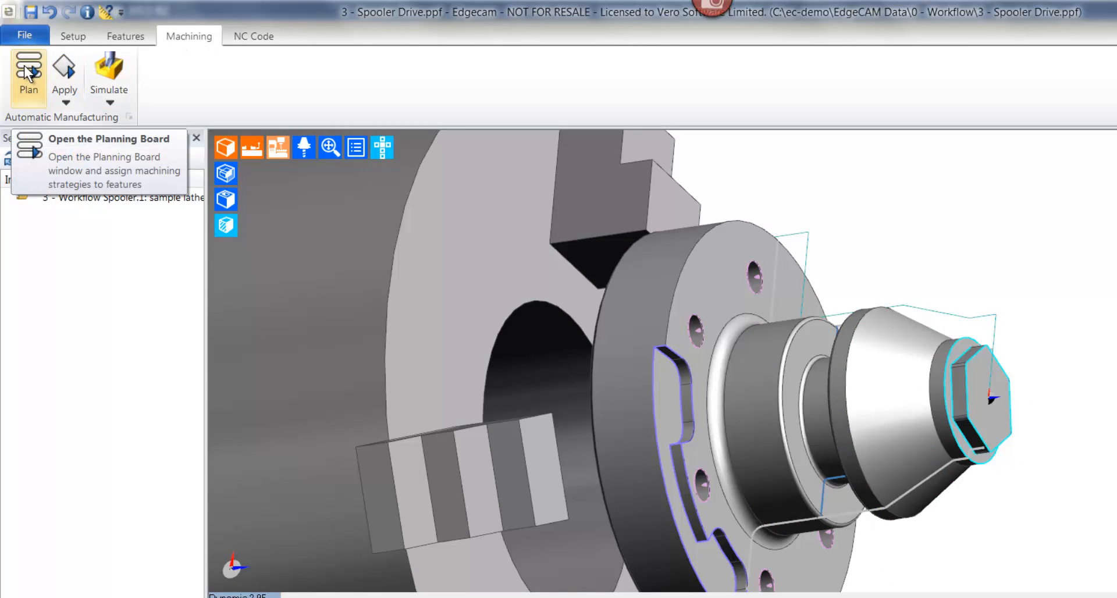
left_click(28, 71)
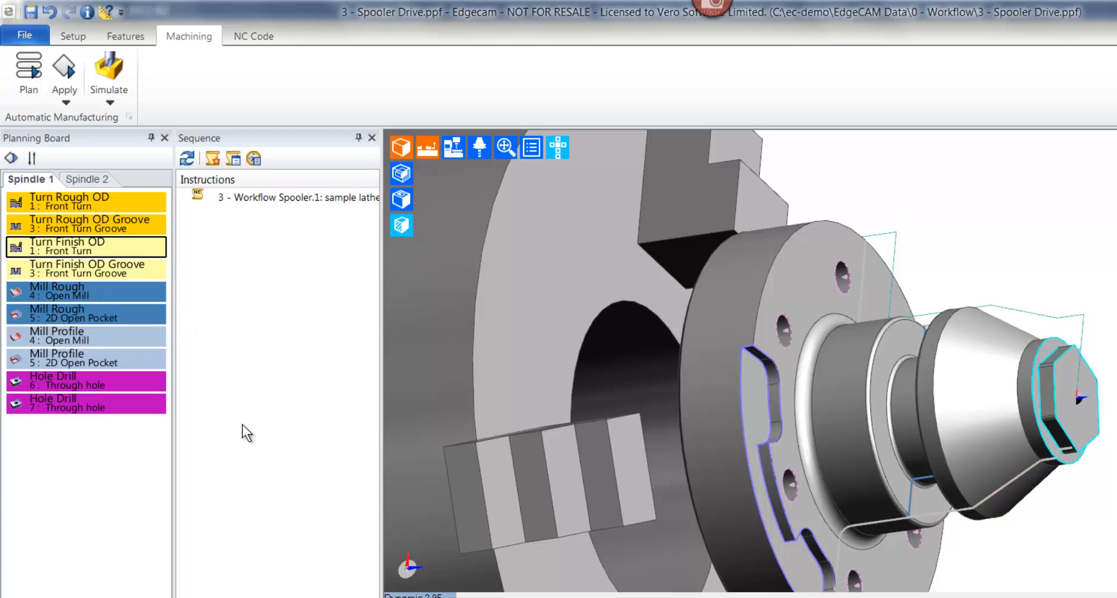
left_click(86, 359)
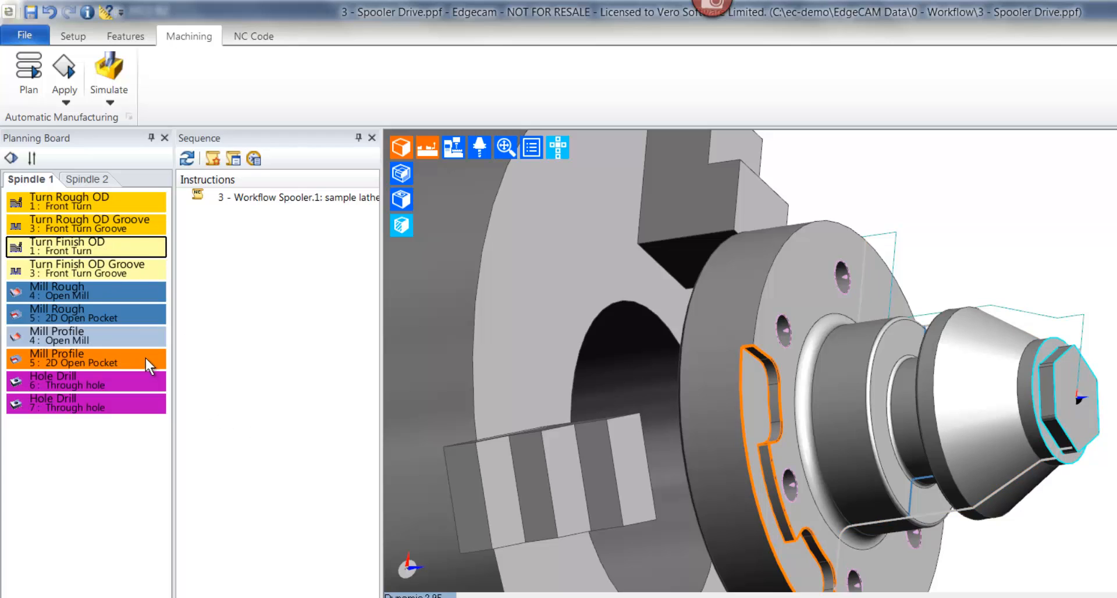
left_click(86, 335)
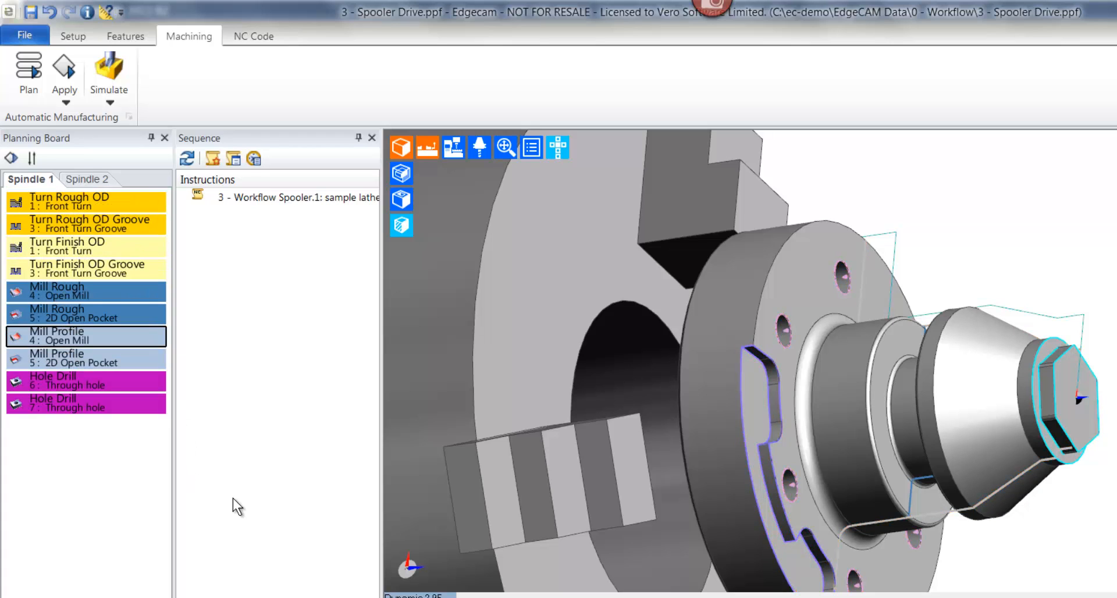
mouse_move(64, 68)
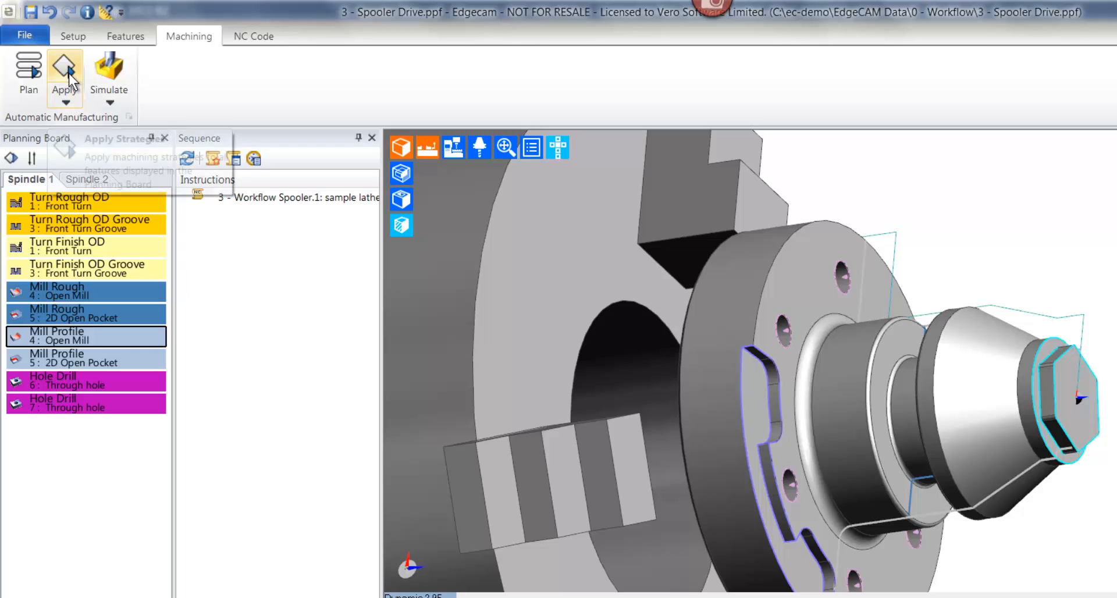
Step: Apply every Planning Board strategy to generate turning, grooving, profiling and drilling operations
left_click(64, 71)
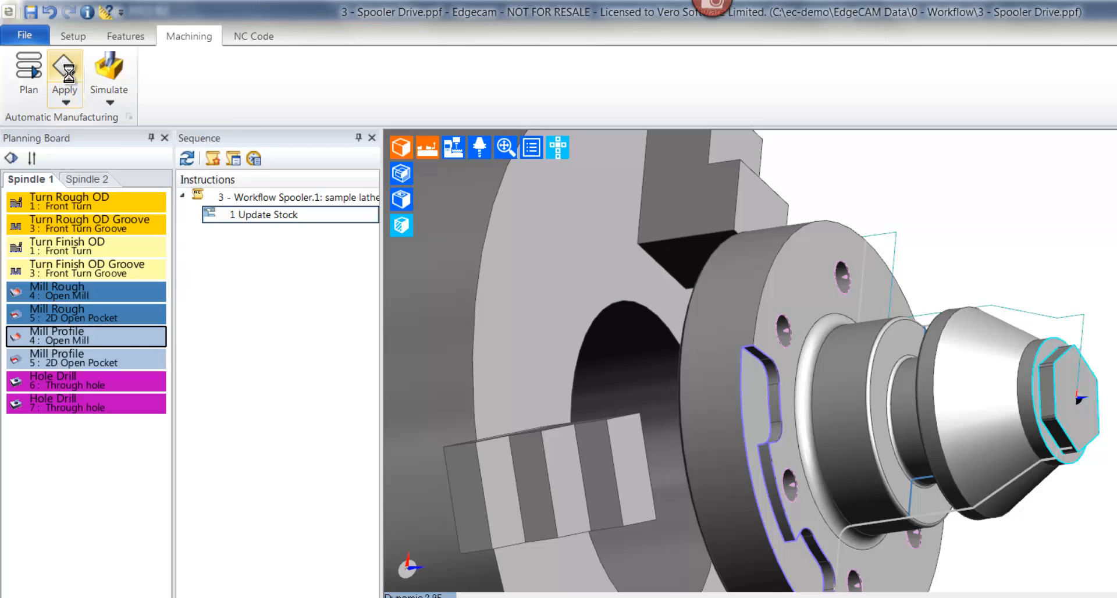
left_click(64, 75)
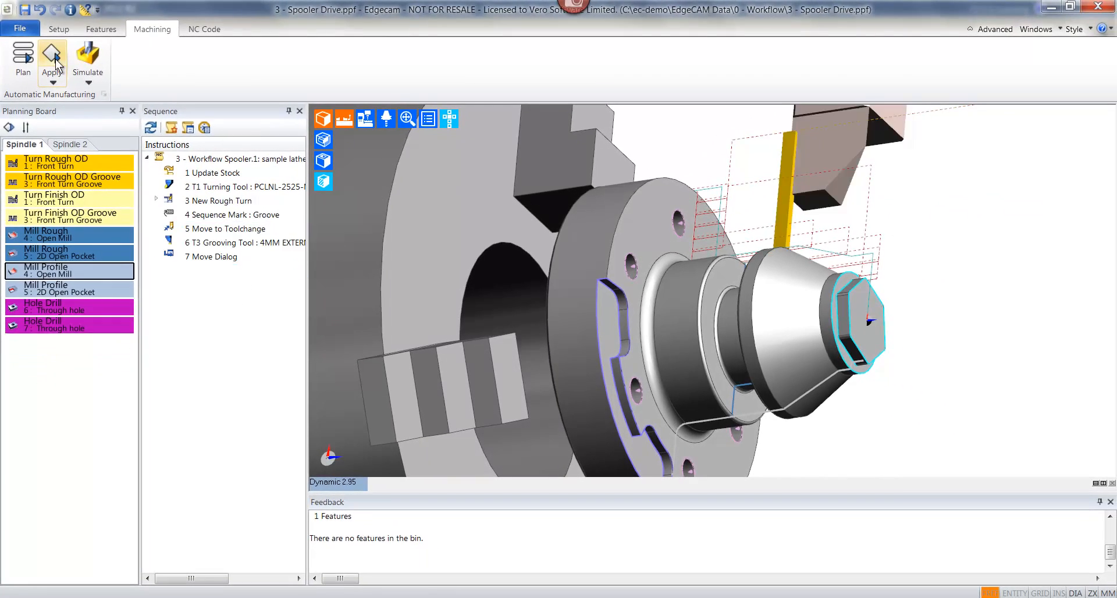
left_click(51, 60)
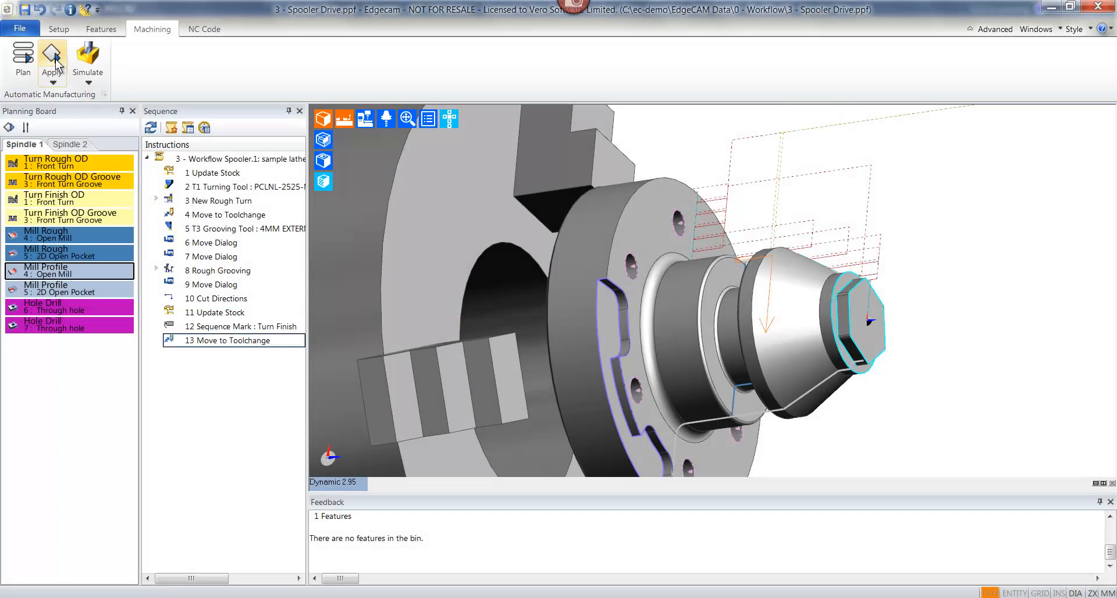
left_click(52, 68)
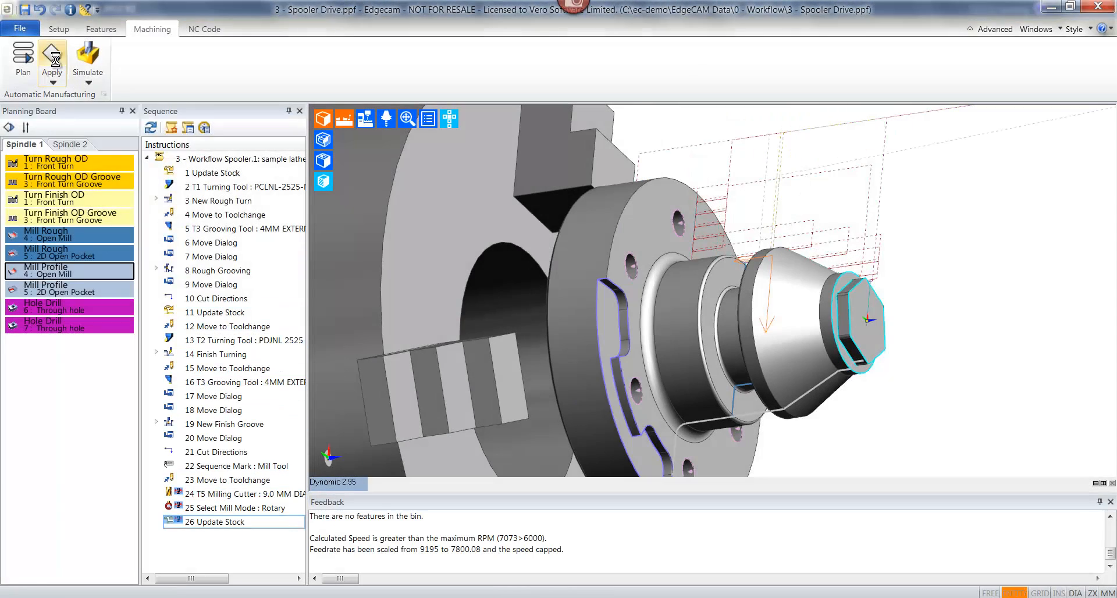
mouse_move(51, 58)
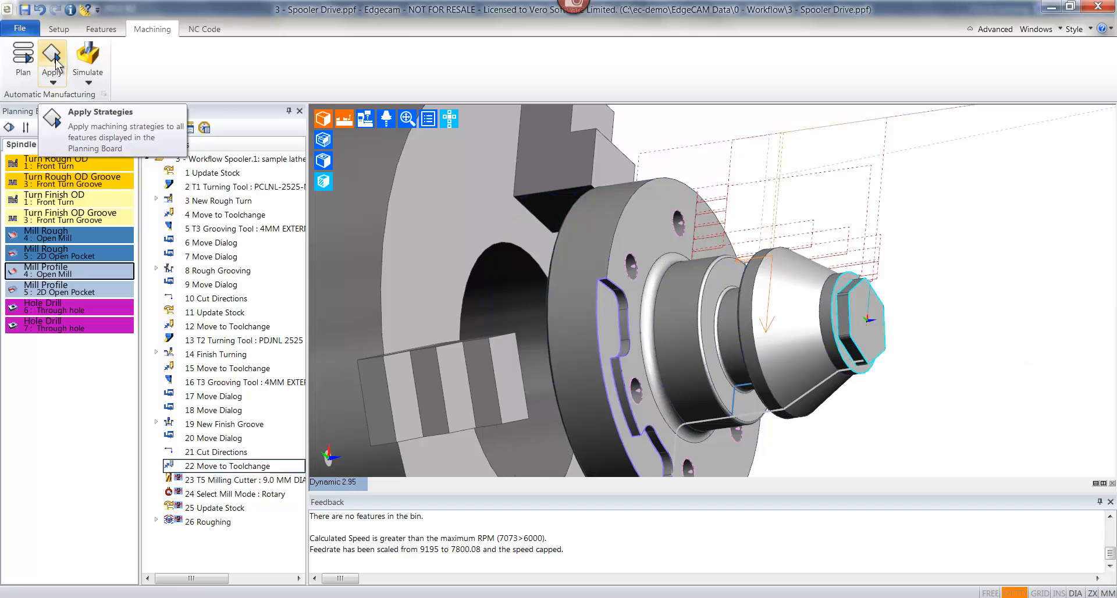
left_click(52, 48)
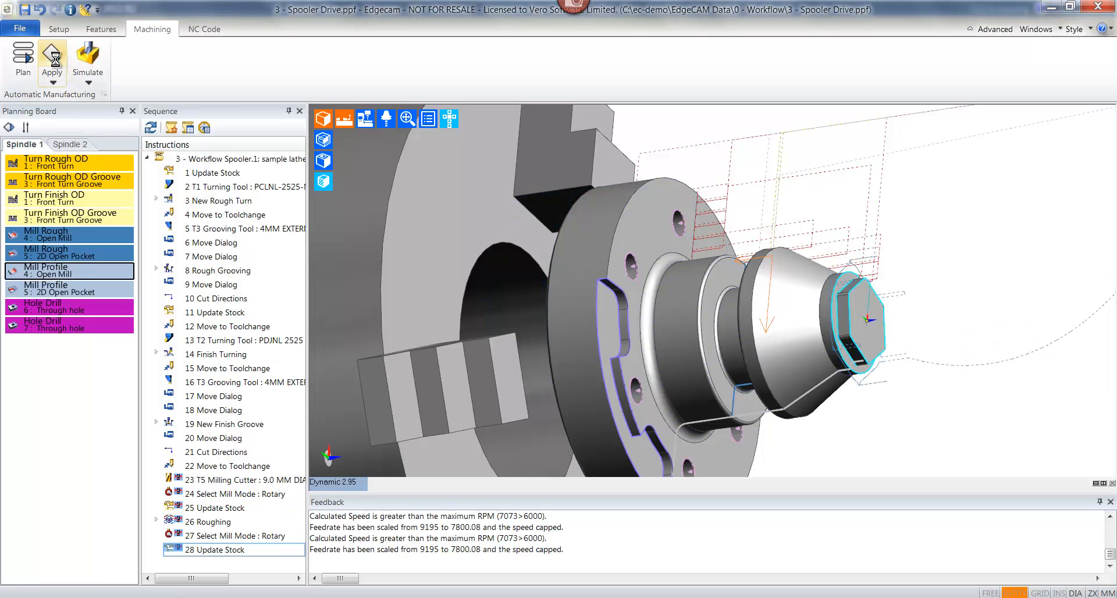
left_click(50, 60)
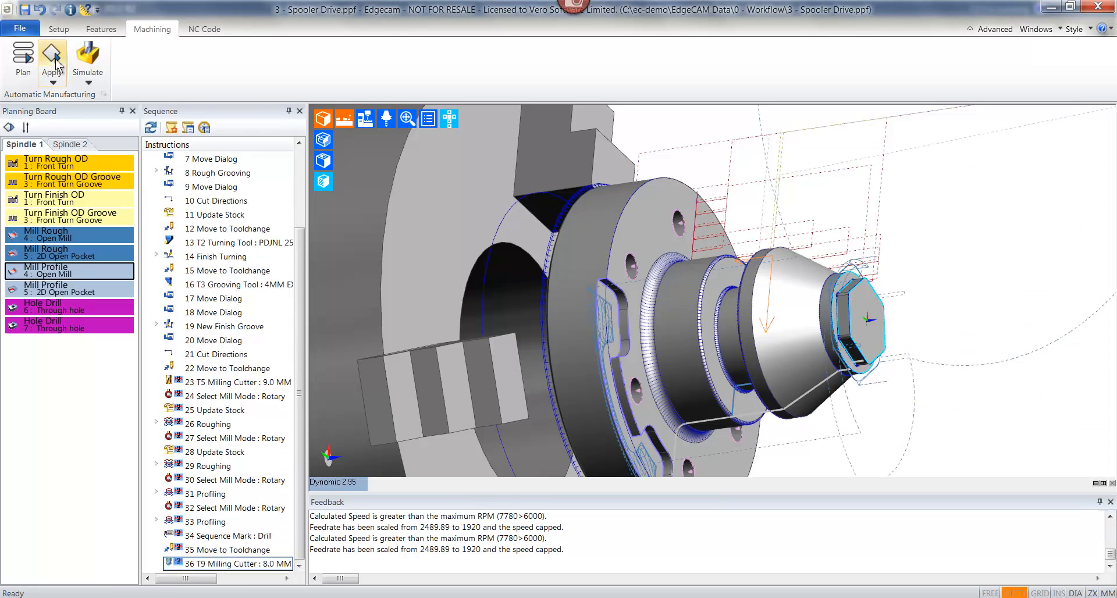
left_click(52, 56)
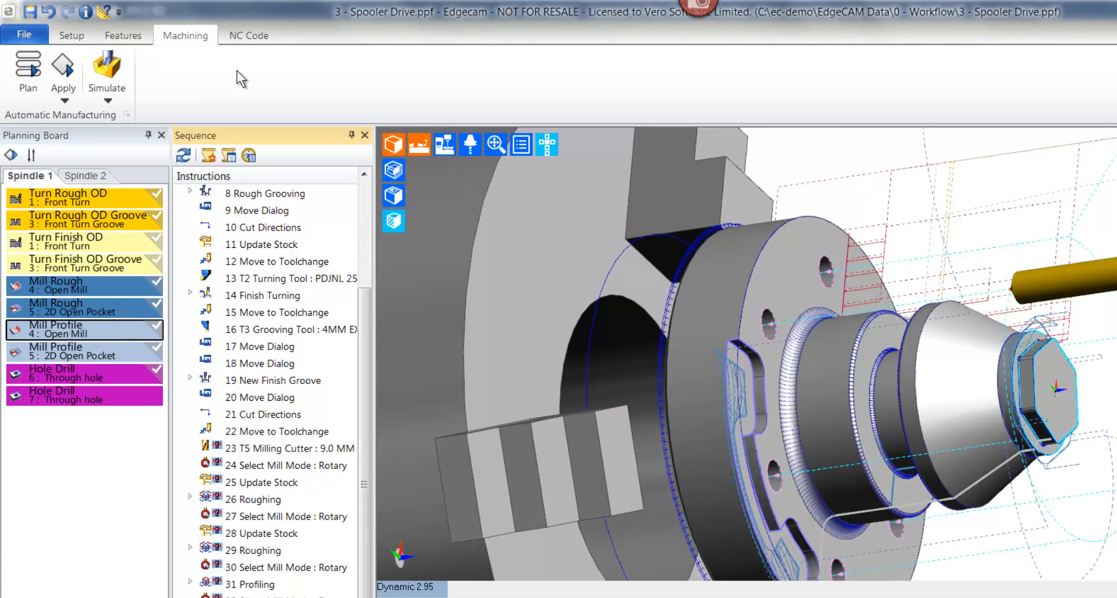
Step: Simulate the toolpaths and generate CNC code for job 3 - Workflow Spooler.1
left_click(247, 35)
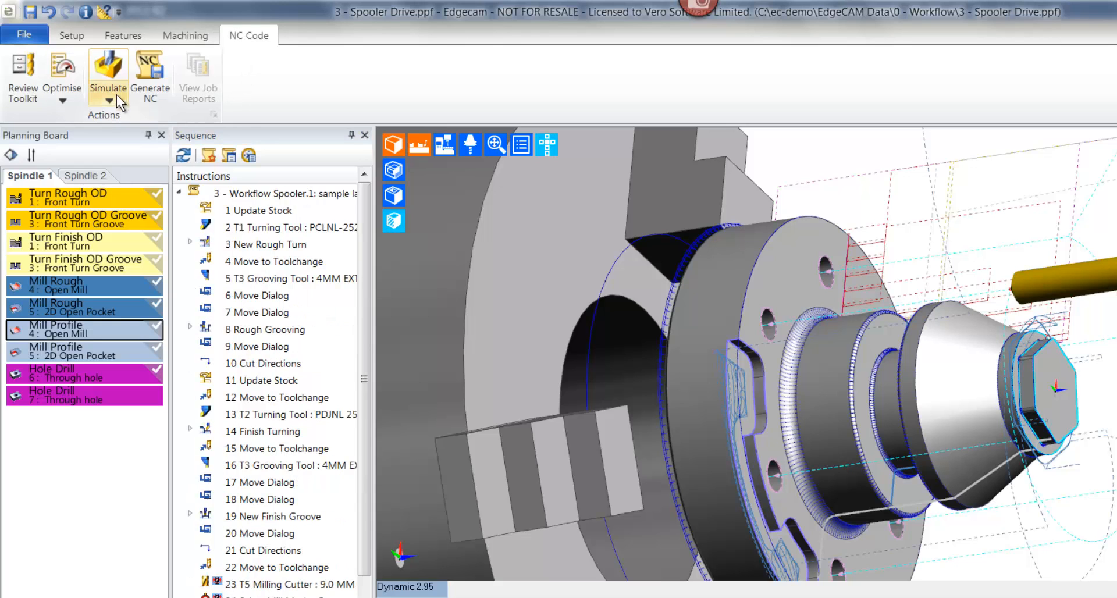
left_click(107, 75)
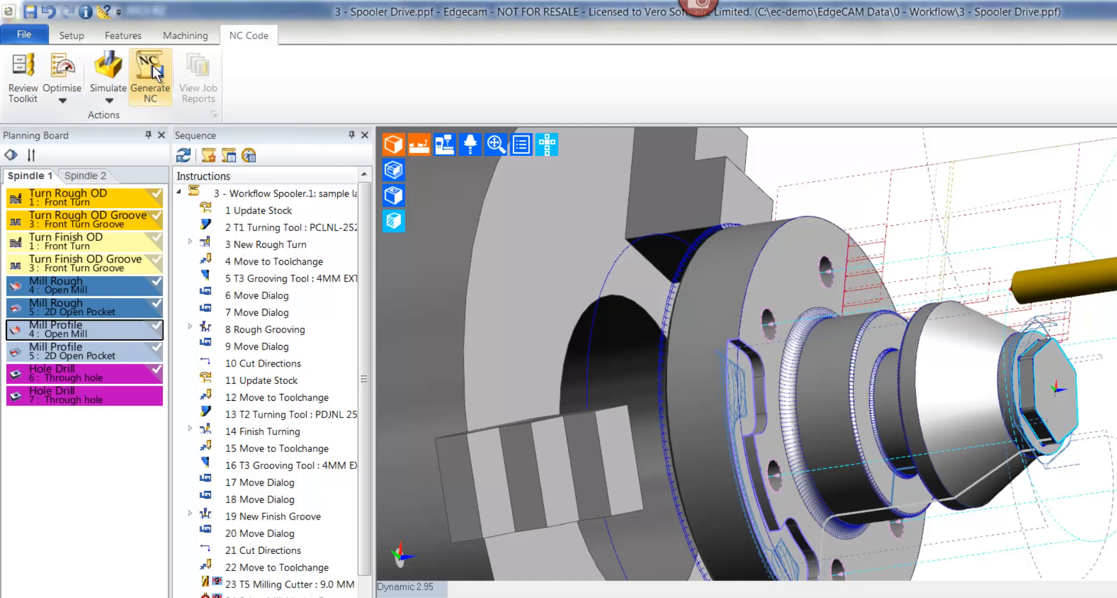
left_click(150, 71)
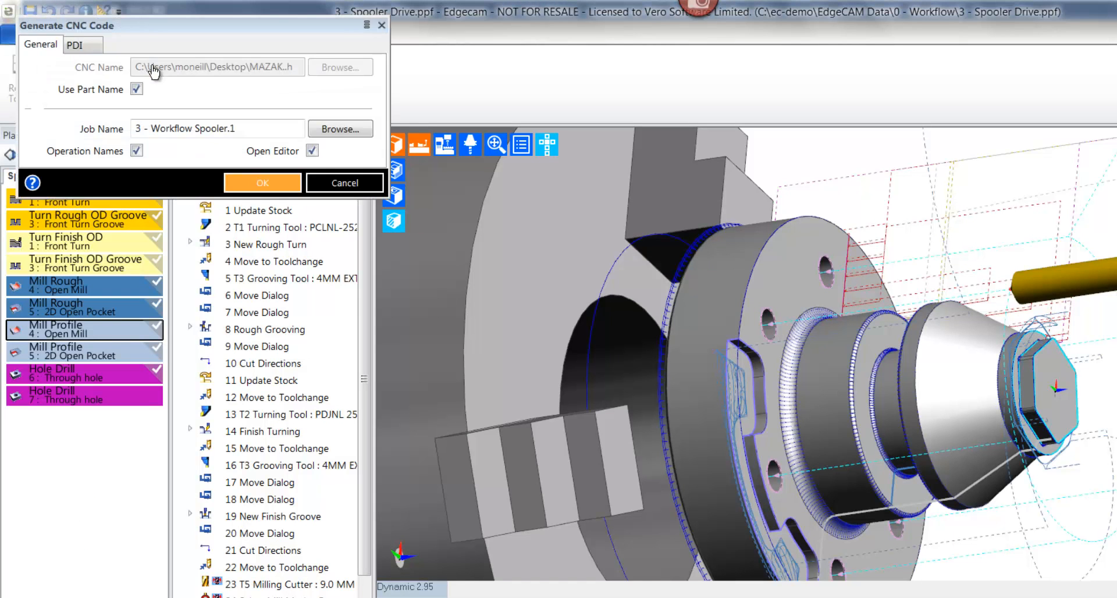
left_click(263, 182)
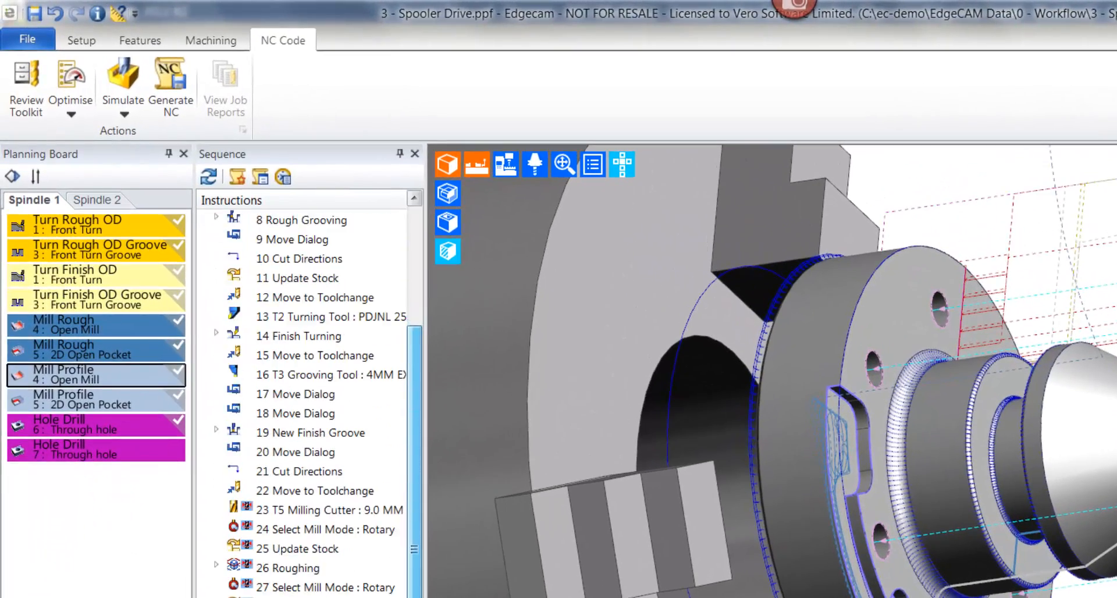
scroll("up", 3)
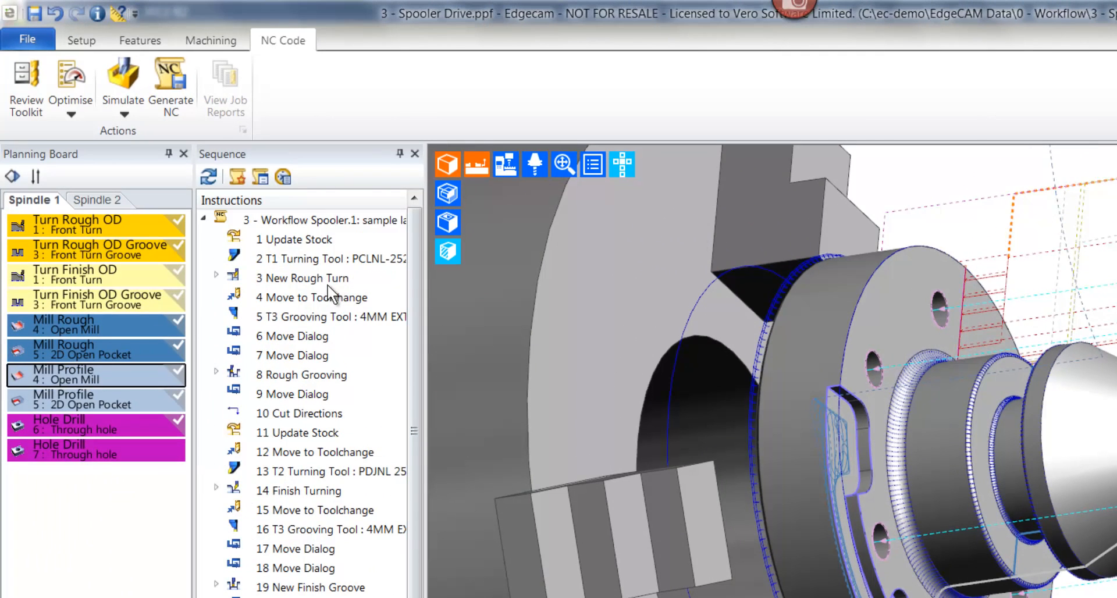
double_click(309, 278)
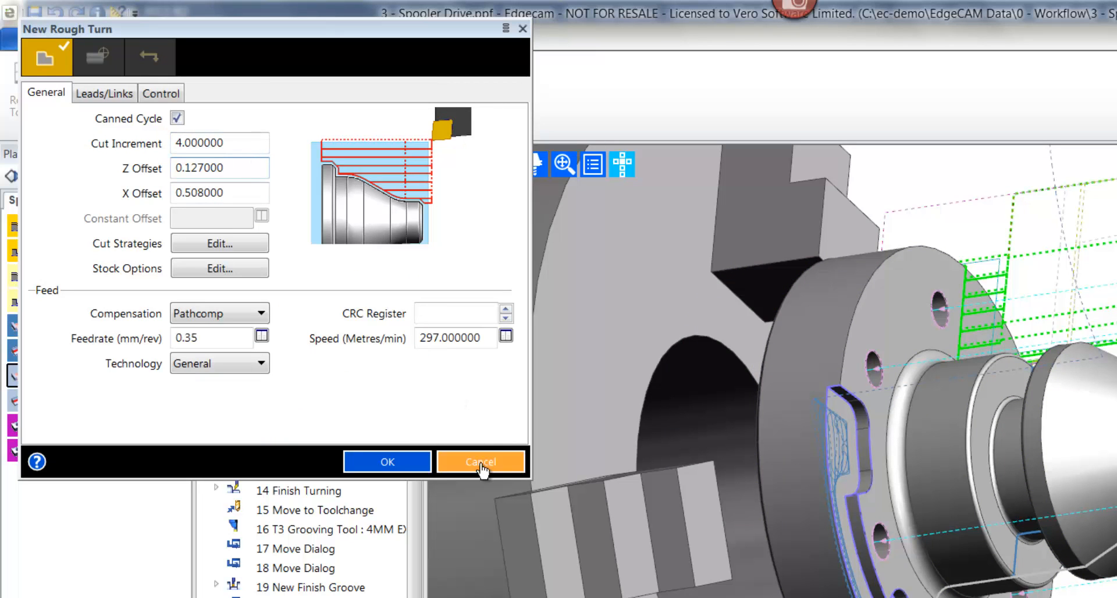
left_click(480, 461)
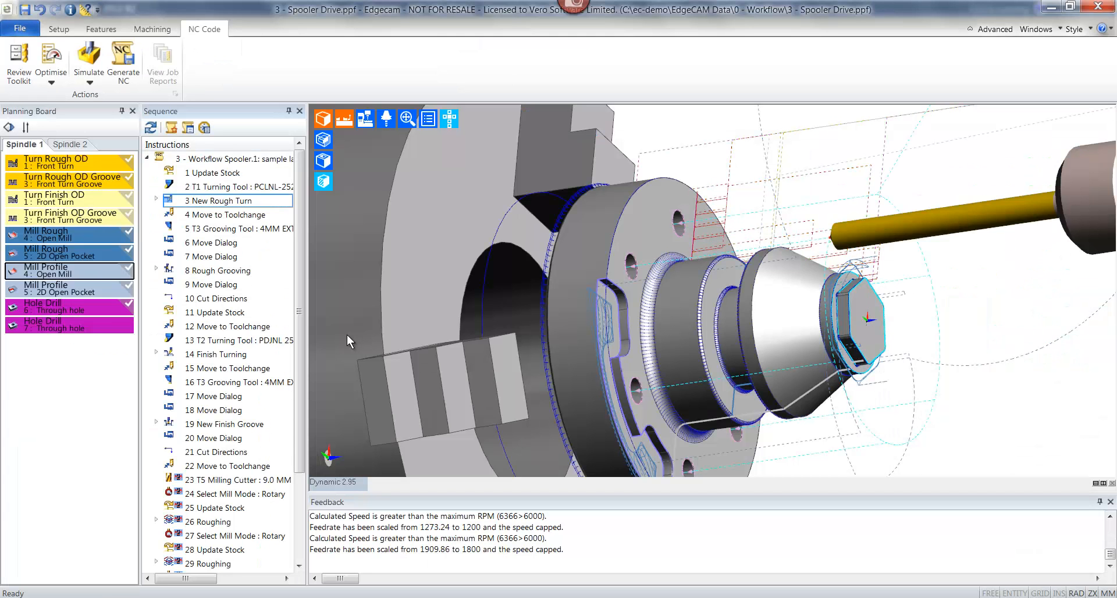